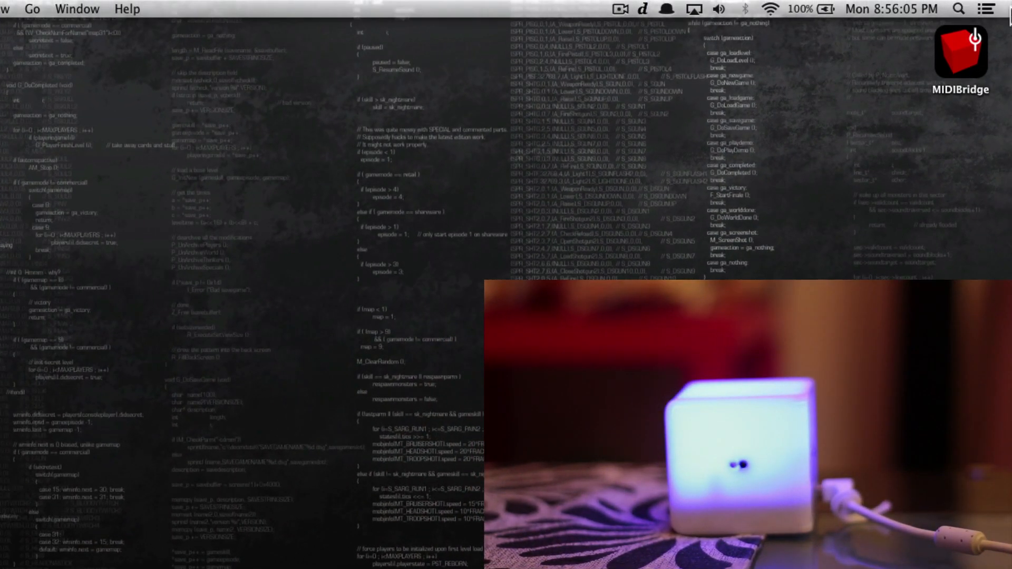
- Launch MIDIBridge and set the AudioCube's Mode Selector to Sensor
{"action": "left_click", "coordinate": [961, 53]}
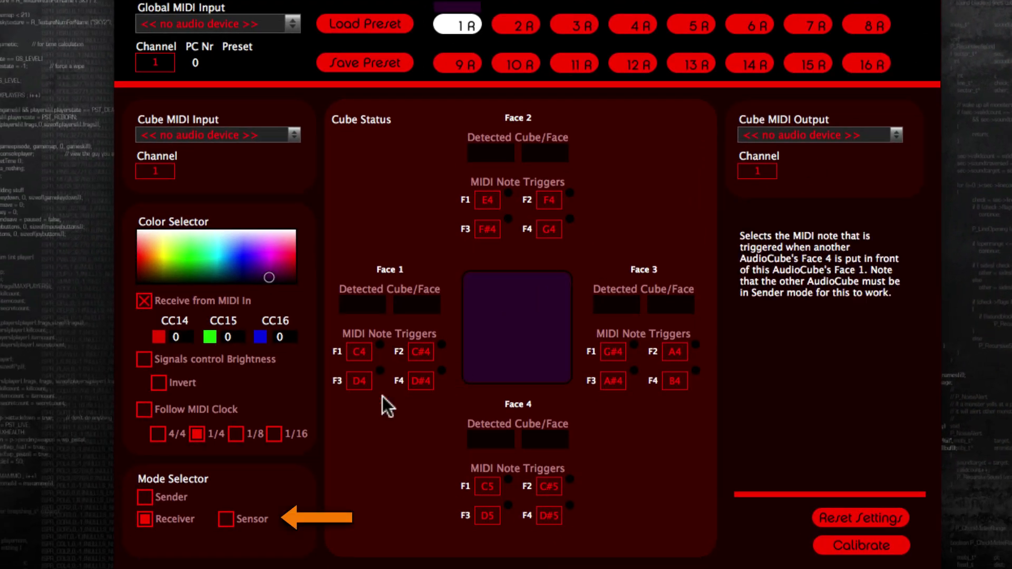
{"action": "left_click", "coordinate": [225, 518]}
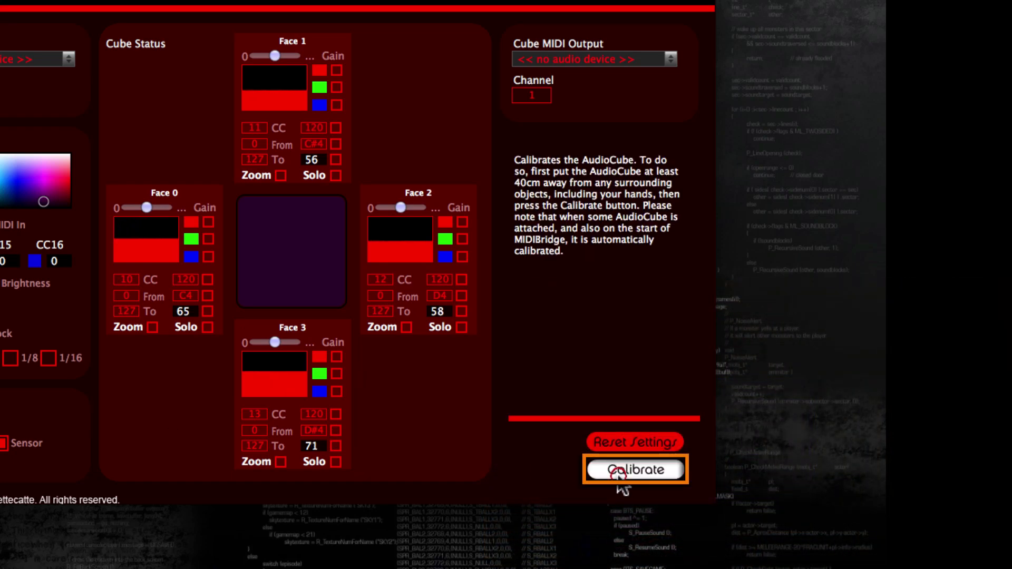
- Calibrate the AudioCube so each face reads 0 in MIDIBridge
{"action": "left_click", "coordinate": [634, 470]}
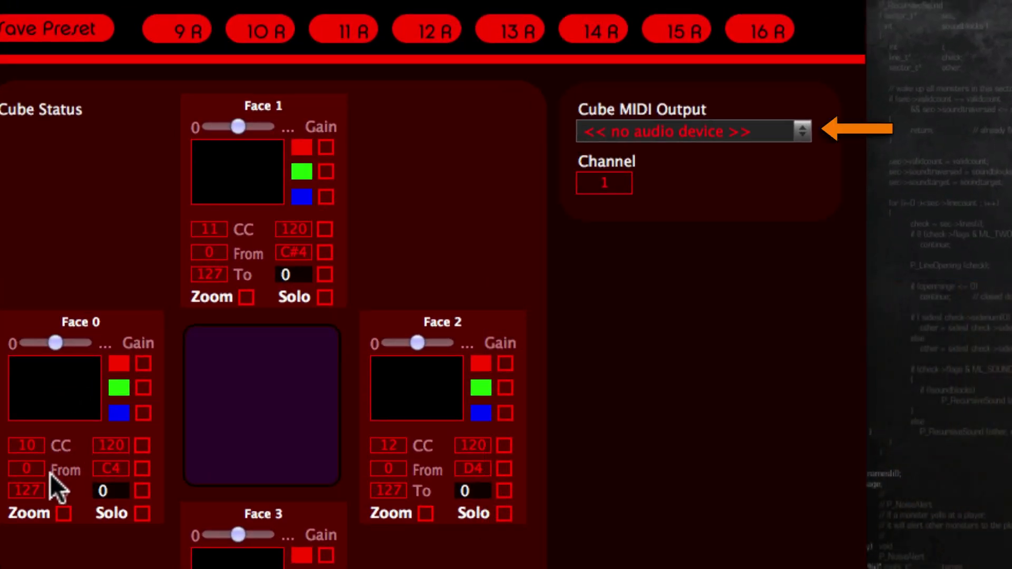
- Set the Cube MIDI Output to IAC Driver IAC Bus 1
{"action": "left_click", "coordinate": [684, 131]}
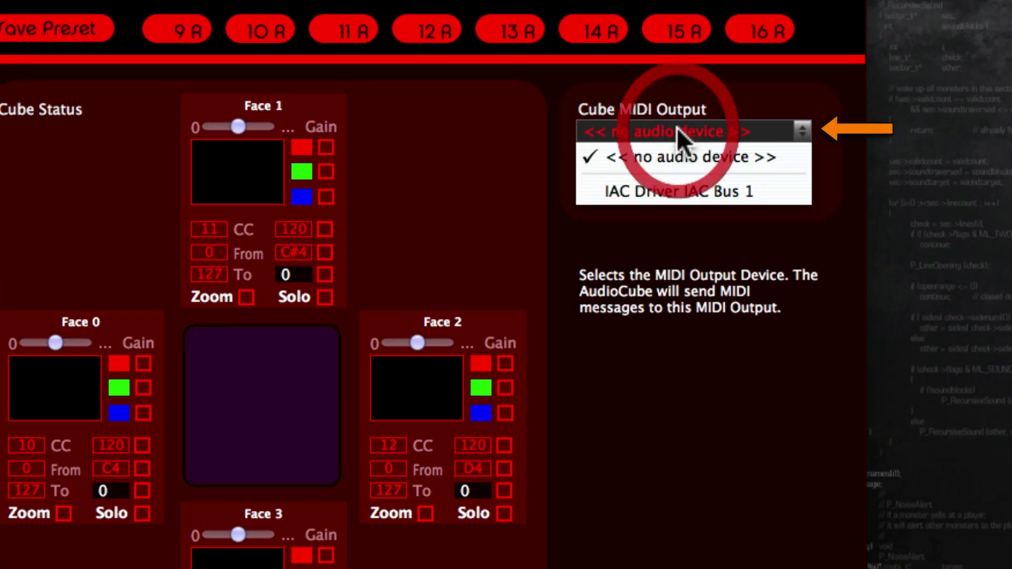
{"action": "mouse_move", "coordinate": [671, 193]}
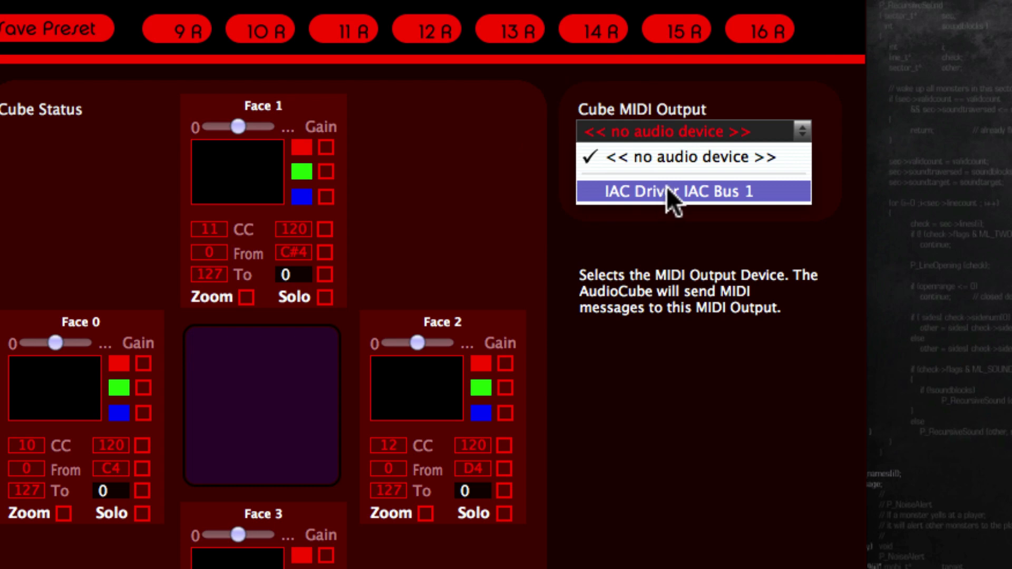
{"action": "left_click", "coordinate": [693, 190]}
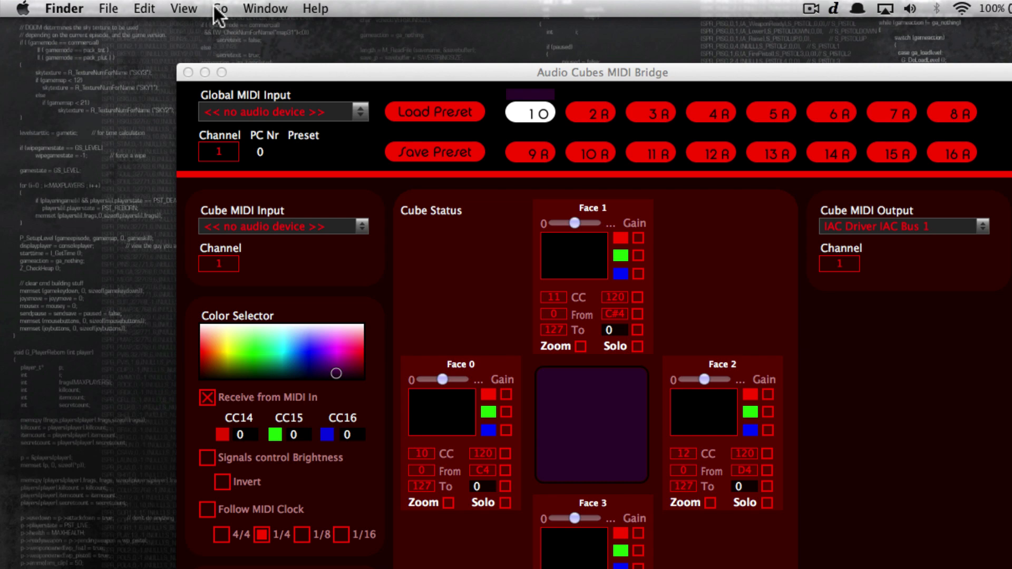
- Launch Audio MIDI Setup from Finder's Utilities folder
{"action": "left_click", "coordinate": [220, 9]}
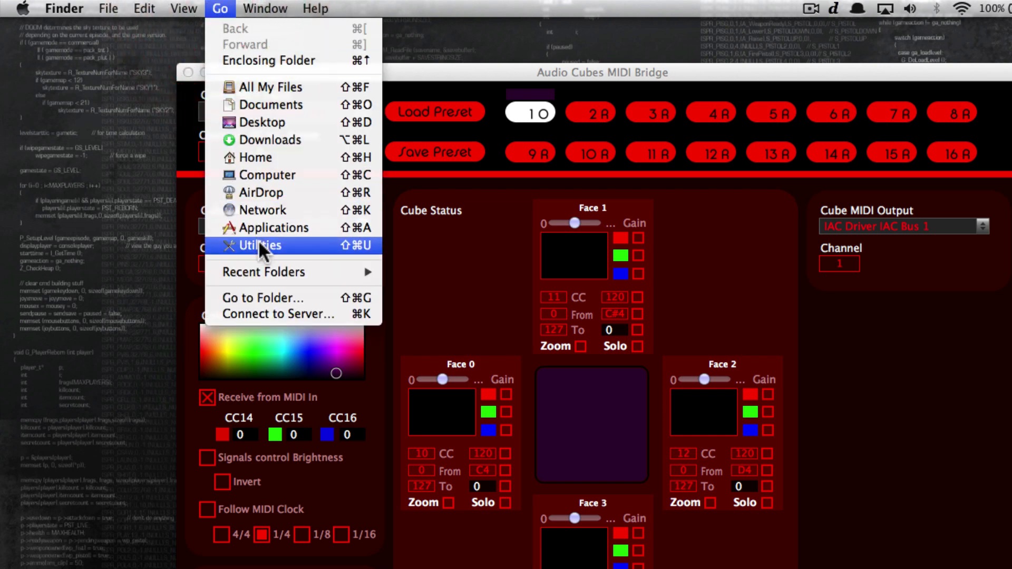
{"action": "left_click", "coordinate": [258, 245]}
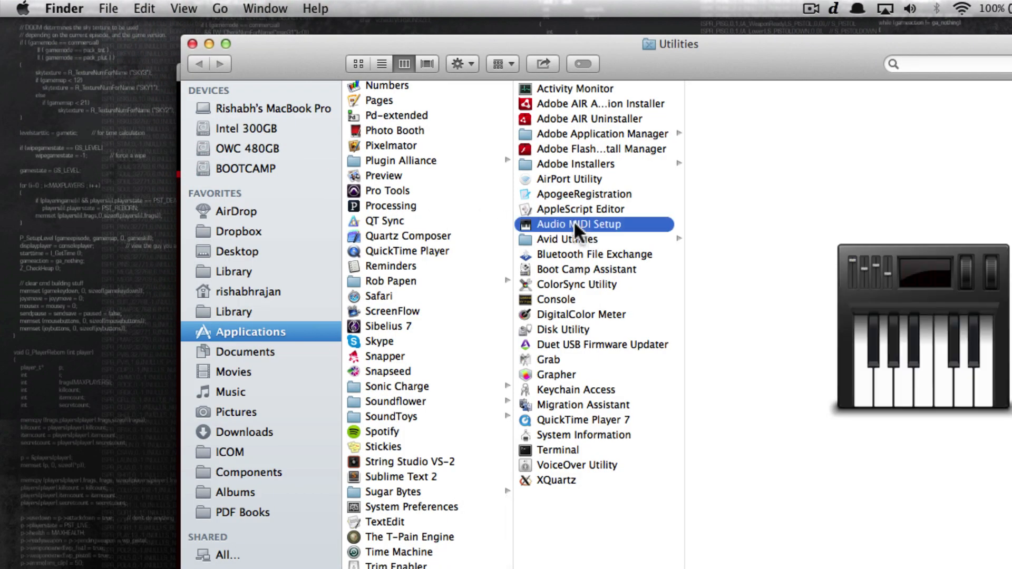
{"action": "double_click", "coordinate": [575, 224]}
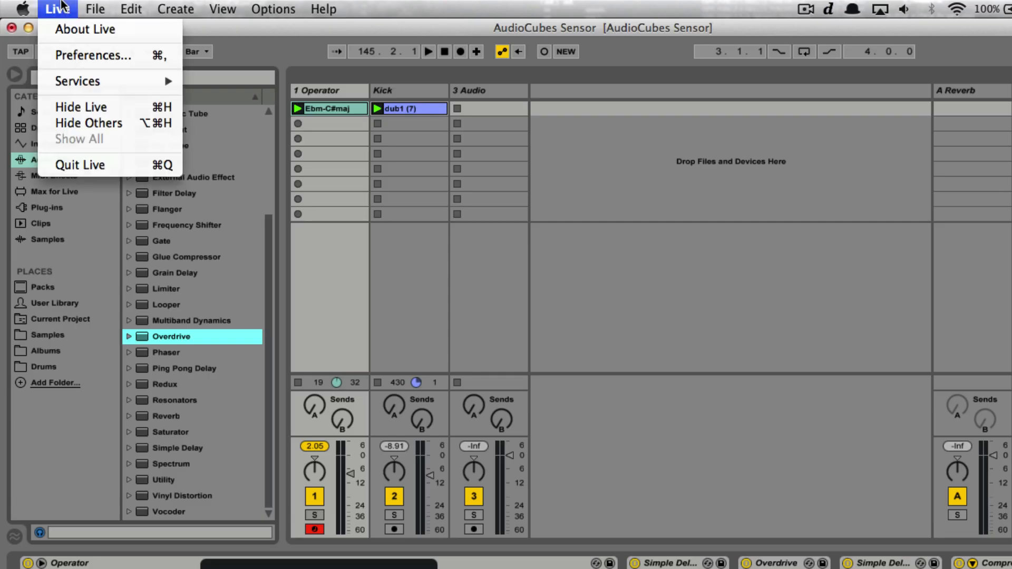
- Check Live's Preferences, then show the 1 Operator track's device chain
{"action": "left_click", "coordinate": [92, 54]}
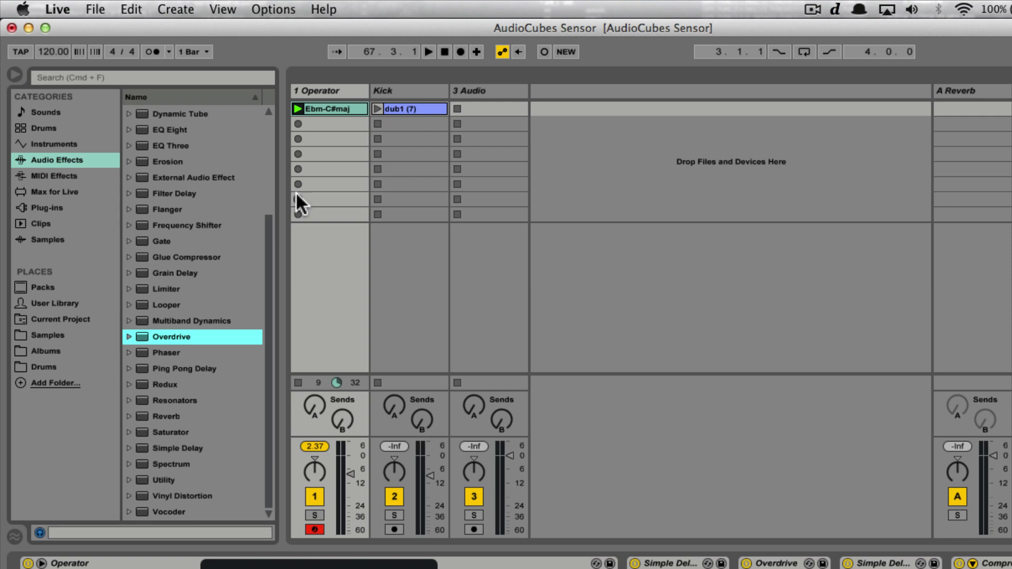
{"action": "left_click", "coordinate": [301, 109]}
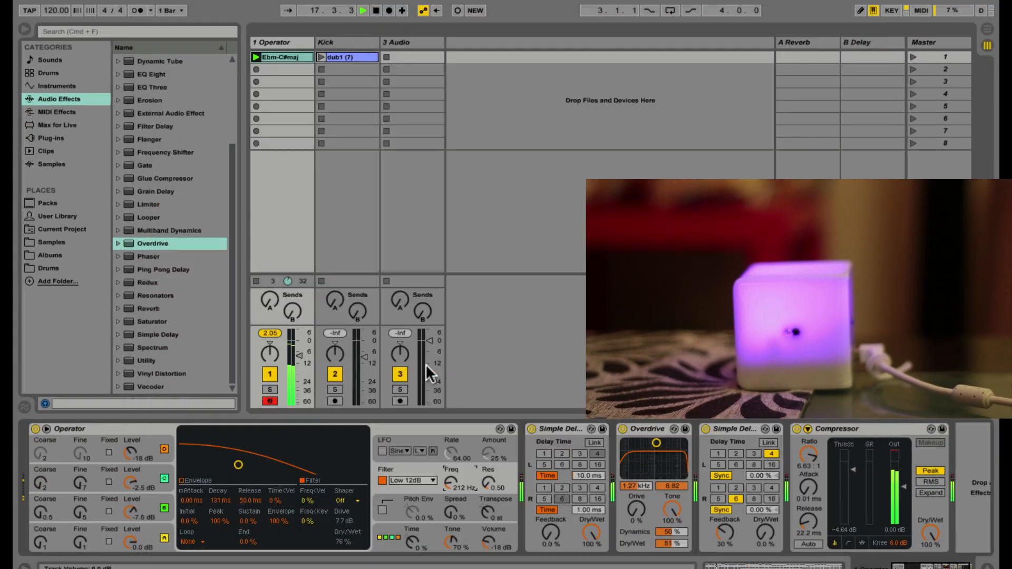
- Raise the CC 10 Filter Frequency mapping's minimum to 116 Hz in MIDI Map mode
{"action": "left_click", "coordinate": [921, 10]}
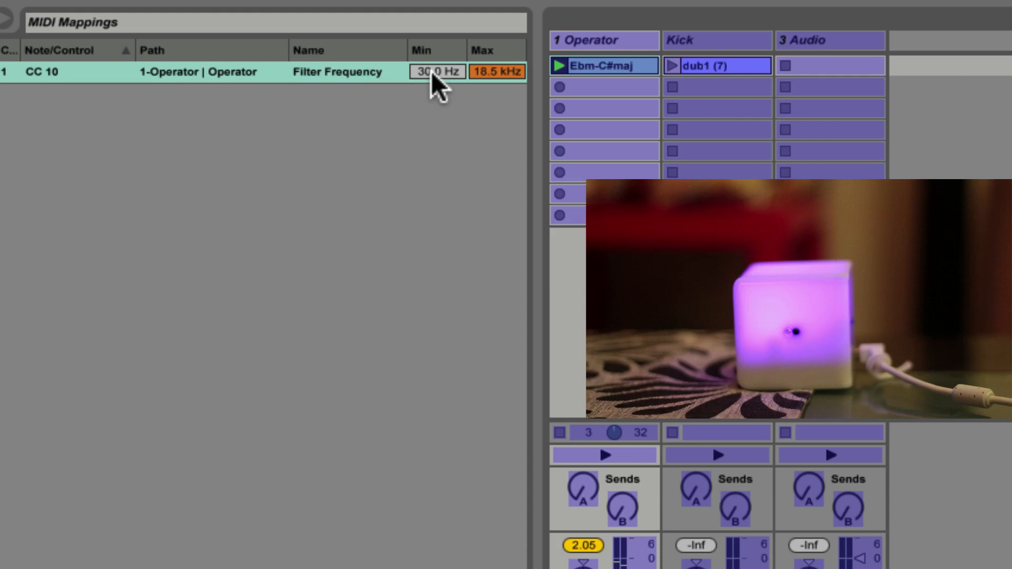
{"action": "left_click_drag", "start_coordinate": [436, 72], "coordinate": [435, 58]}
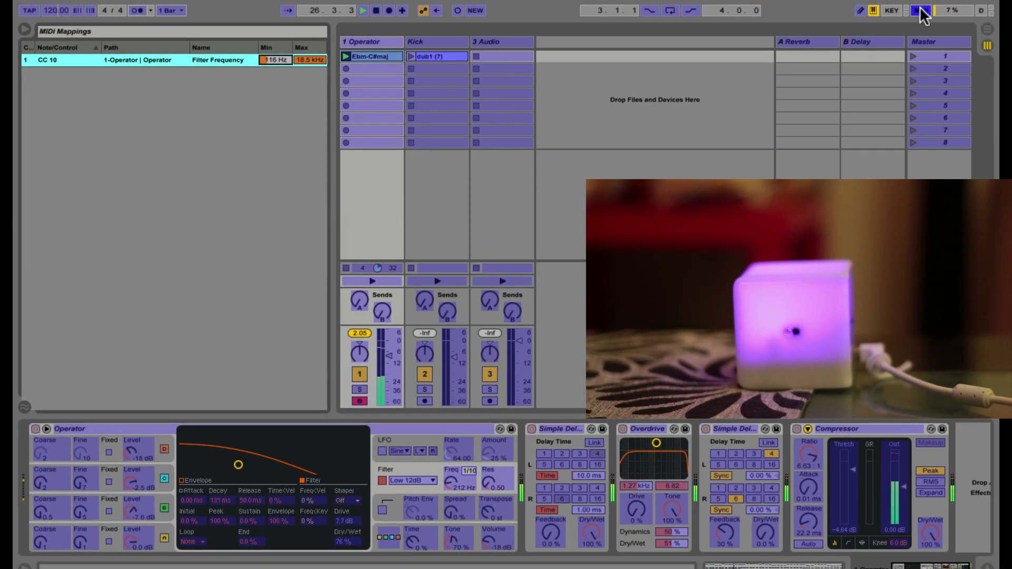
{"action": "left_click", "coordinate": [919, 9]}
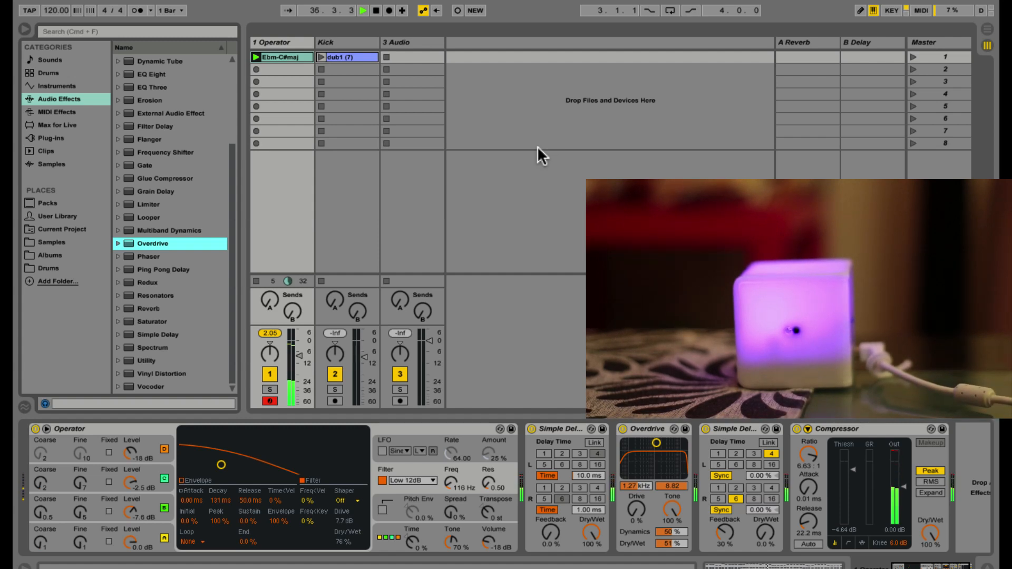
- Select the Kick track and launch its dub1 clip
{"action": "left_click", "coordinate": [347, 57]}
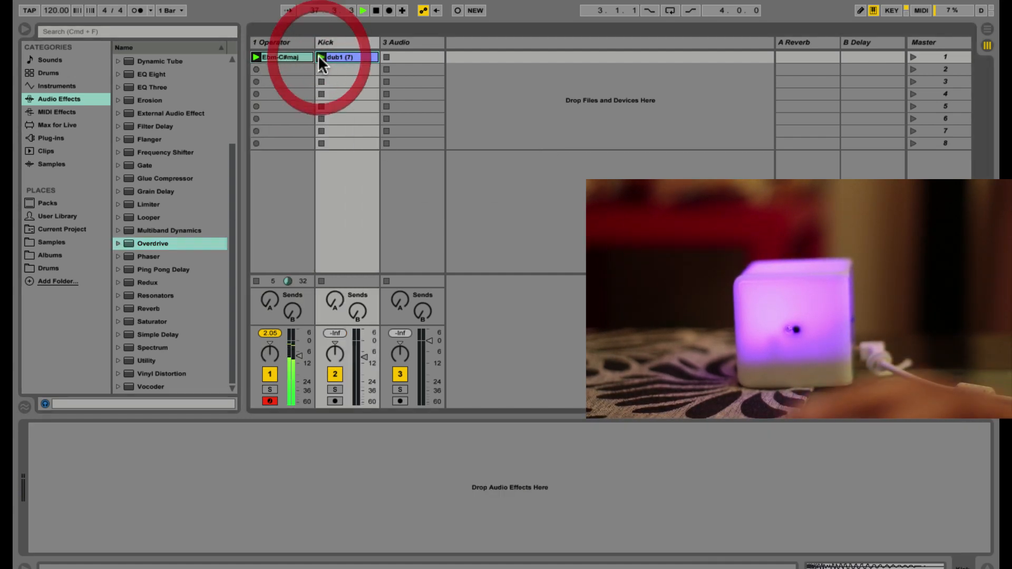
{"action": "left_click", "coordinate": [321, 57]}
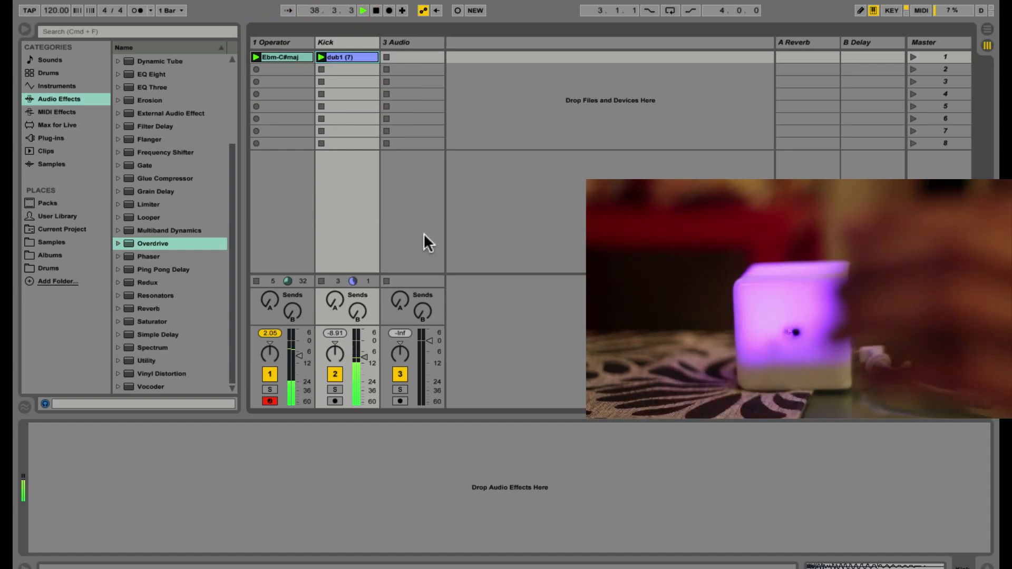
{"action": "left_click", "coordinate": [281, 57]}
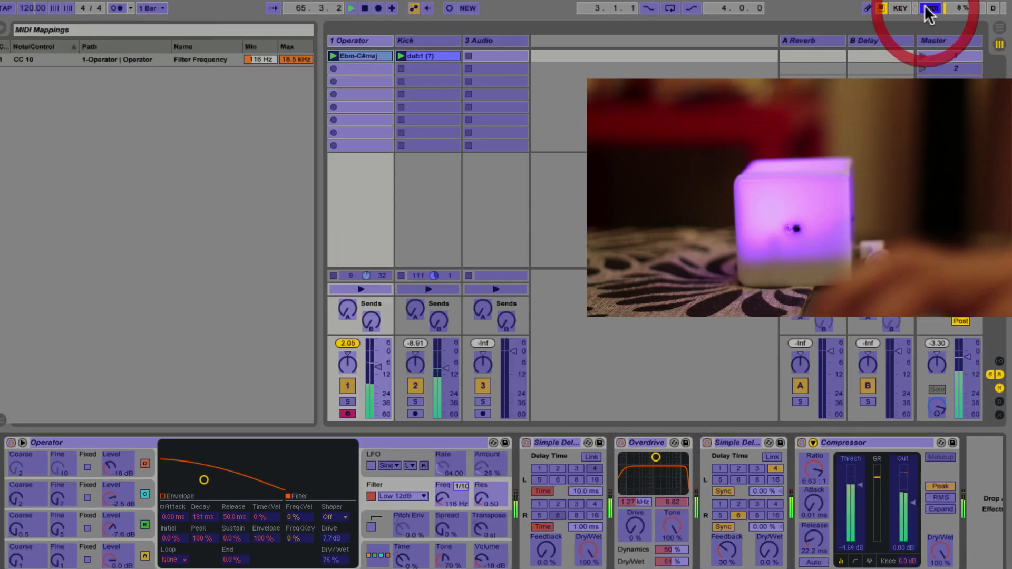
- Exit MIDI Map mode and set the second Simple Delay's Dry/Wet to 69%
{"action": "left_click", "coordinate": [929, 8]}
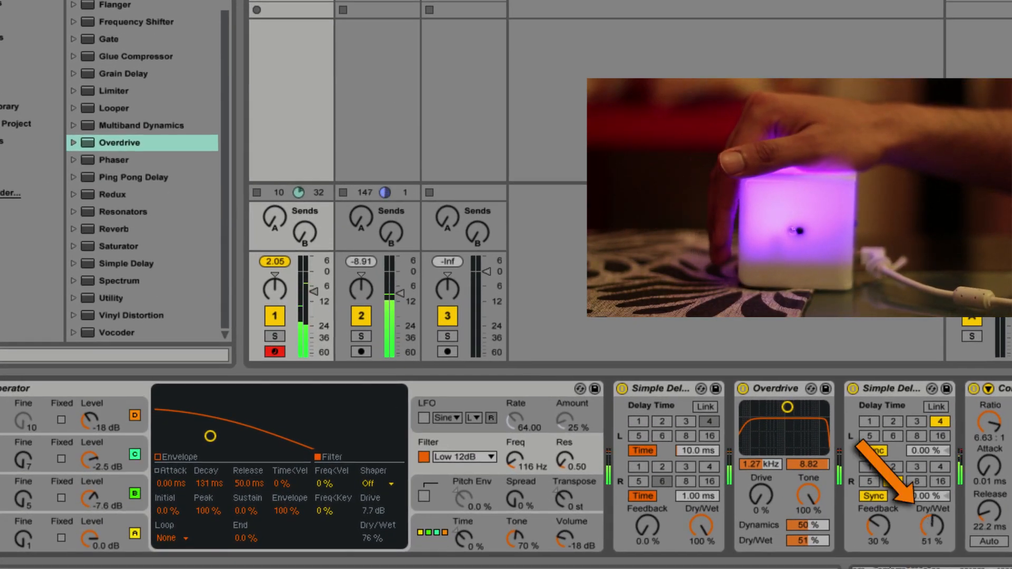
{"action": "left_click_drag", "start_coordinate": [931, 510], "coordinate": [932, 484]}
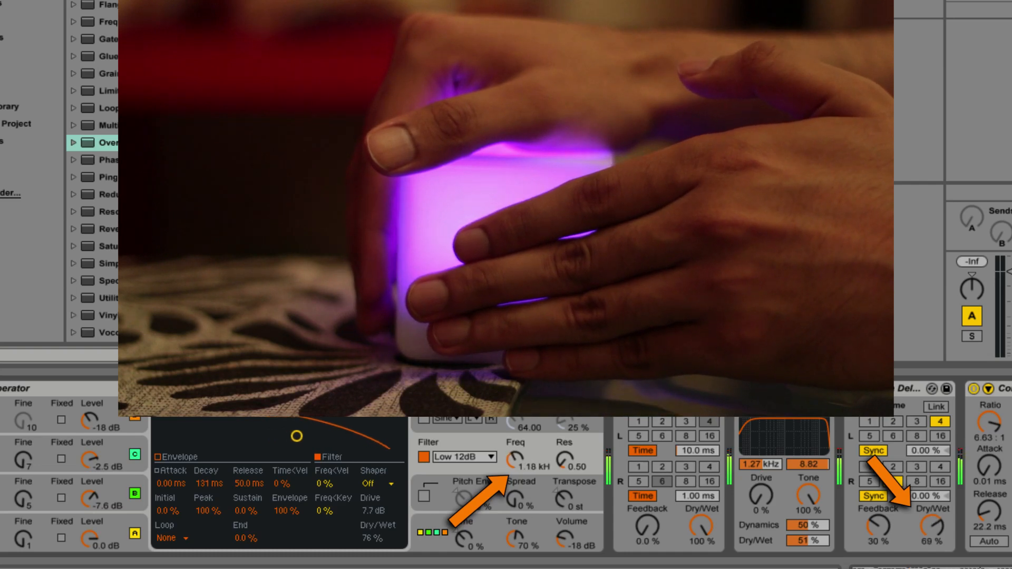
{"action": "left_click_drag", "start_coordinate": [505, 468], "coordinate": [504, 439]}
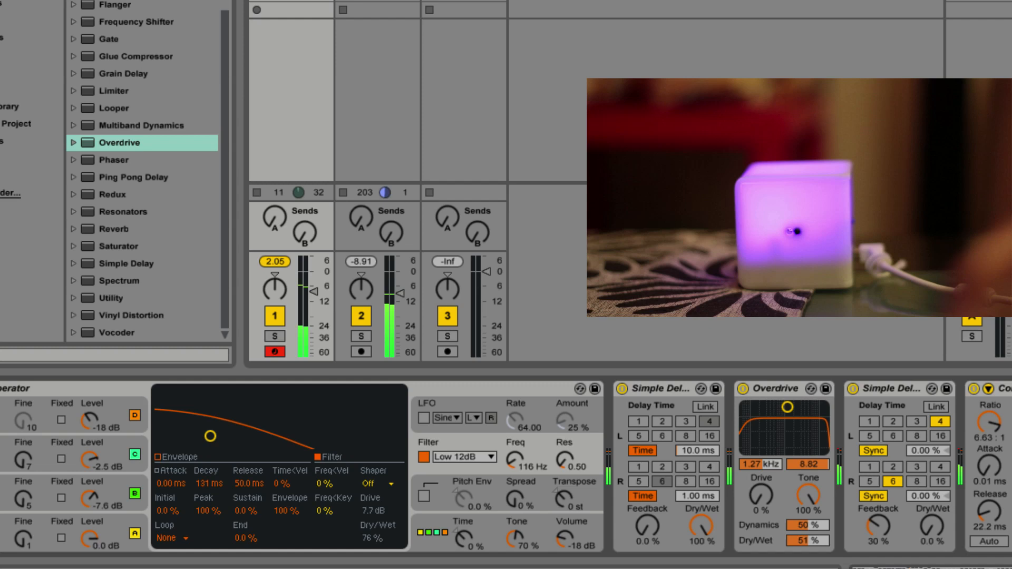
- Select the Overdrive device and raise its Drive from 0% to 40%
{"action": "left_click", "coordinate": [785, 389]}
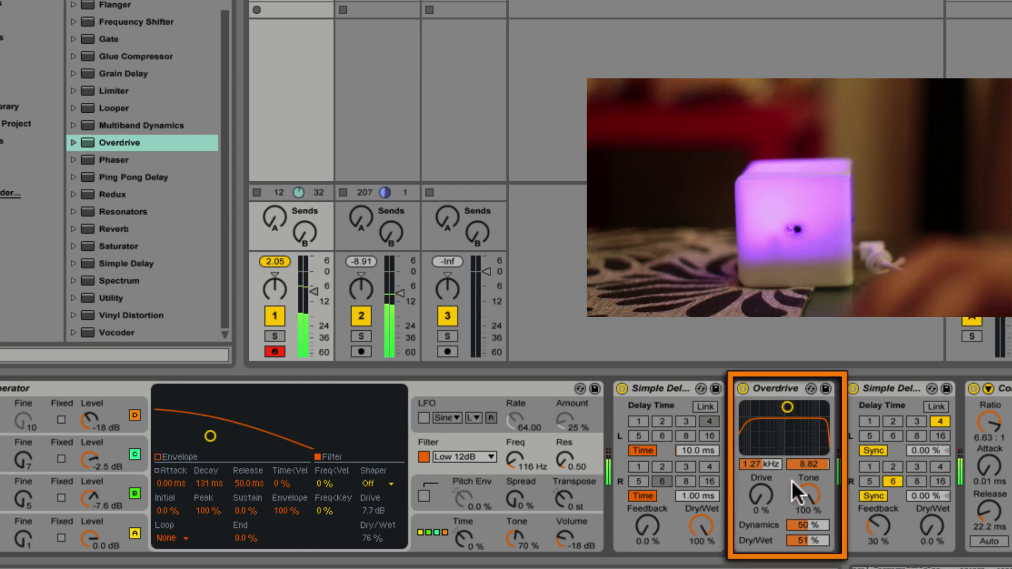
{"action": "left_click_drag", "start_coordinate": [760, 494], "coordinate": [760, 471]}
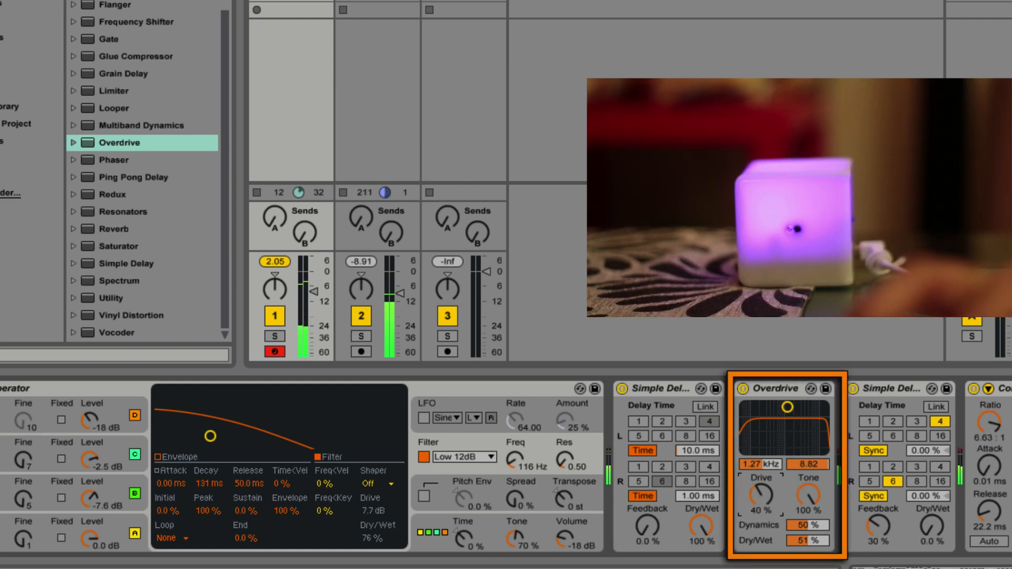